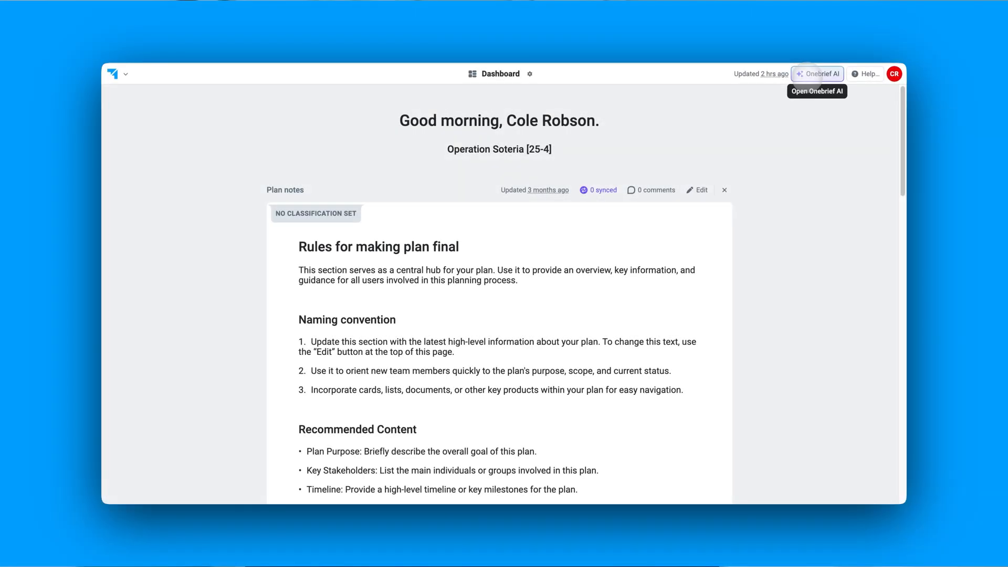
Attach Intel Workspace and Mission Documents as reference context in the AI assistant
{"action": "left_click", "coordinate": [817, 74]}
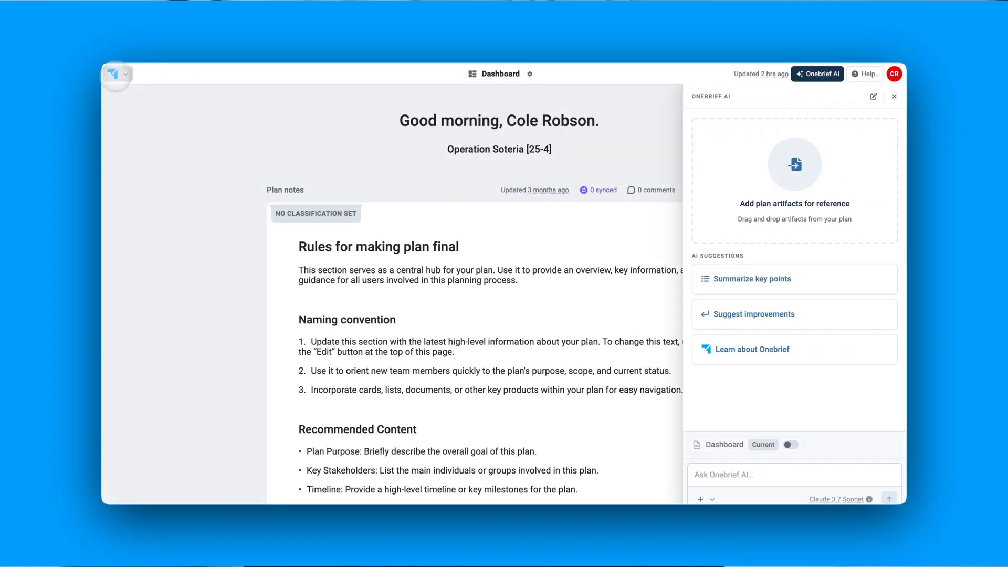
{"action": "left_click", "coordinate": [112, 74]}
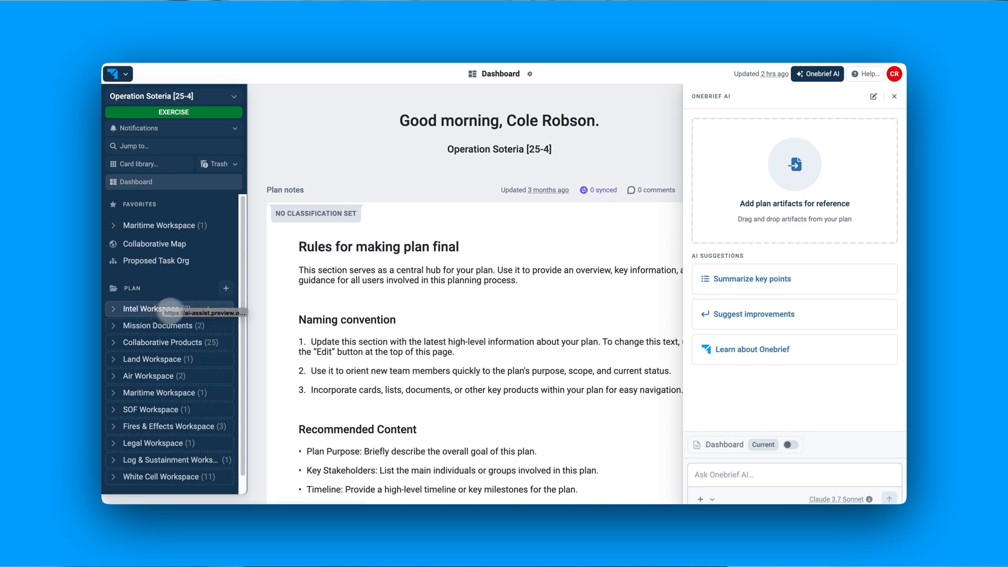
{"action": "left_click", "coordinate": [167, 309]}
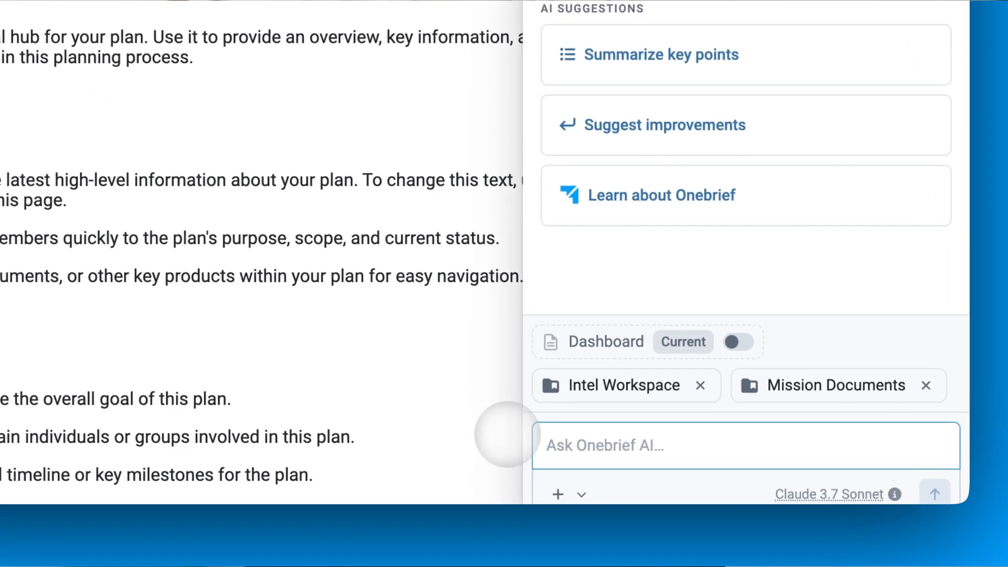
Ask the AI 'What is the mission and main efforts?' and review its analysis
{"action": "type", "text": "What is"}
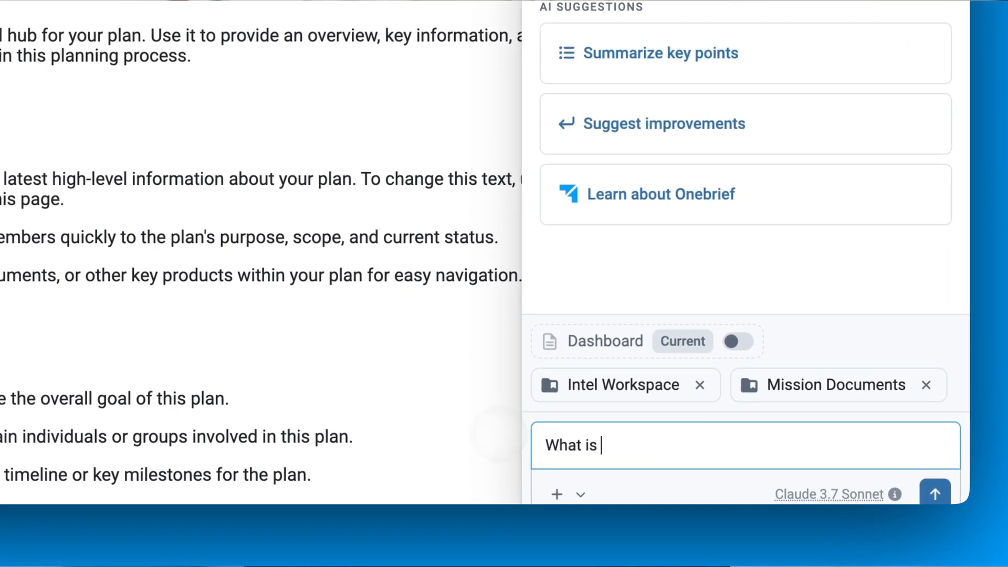
{"action": "type", "text": "the mission and"}
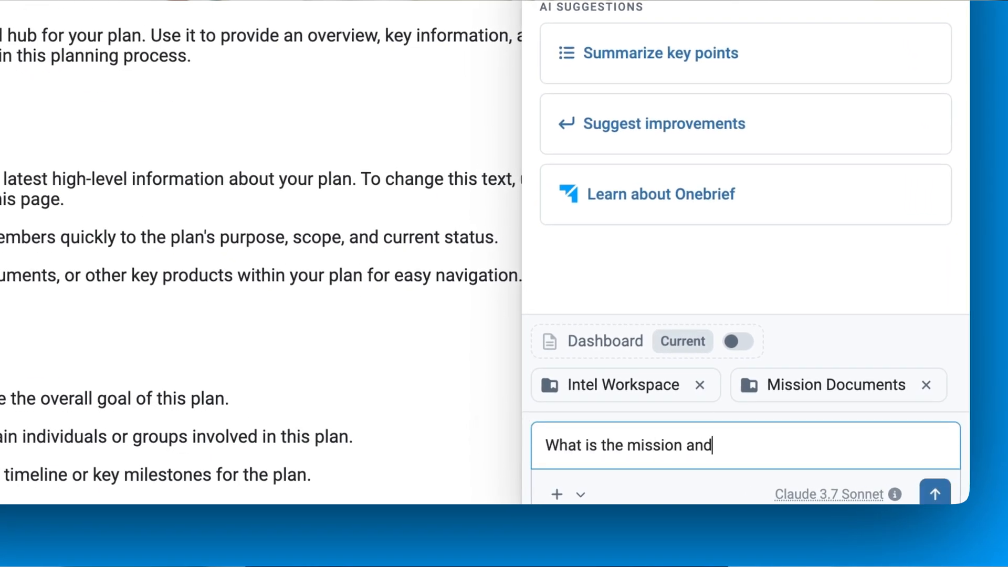
{"action": "type", "text": "main effort"}
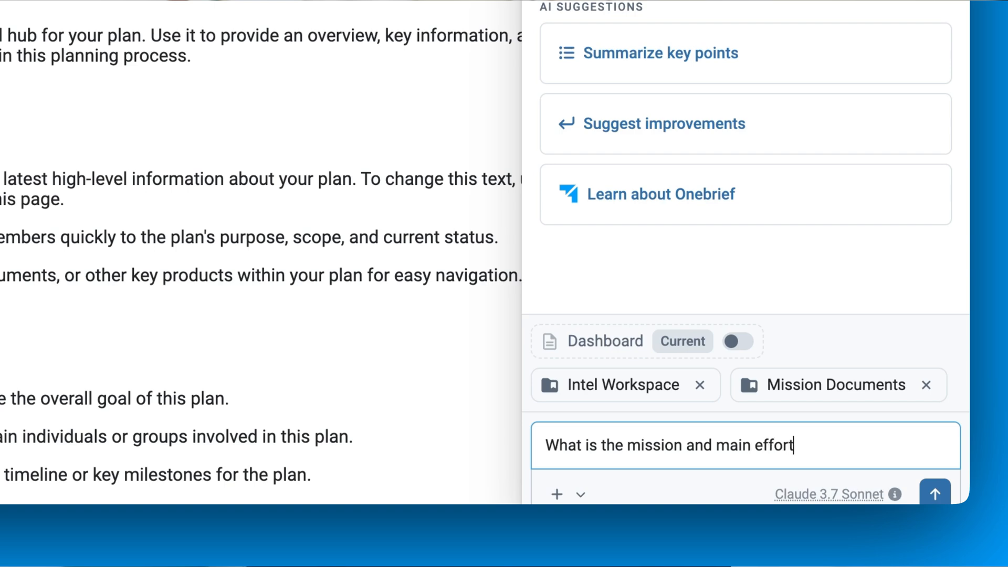
{"action": "left_click", "coordinate": [935, 494]}
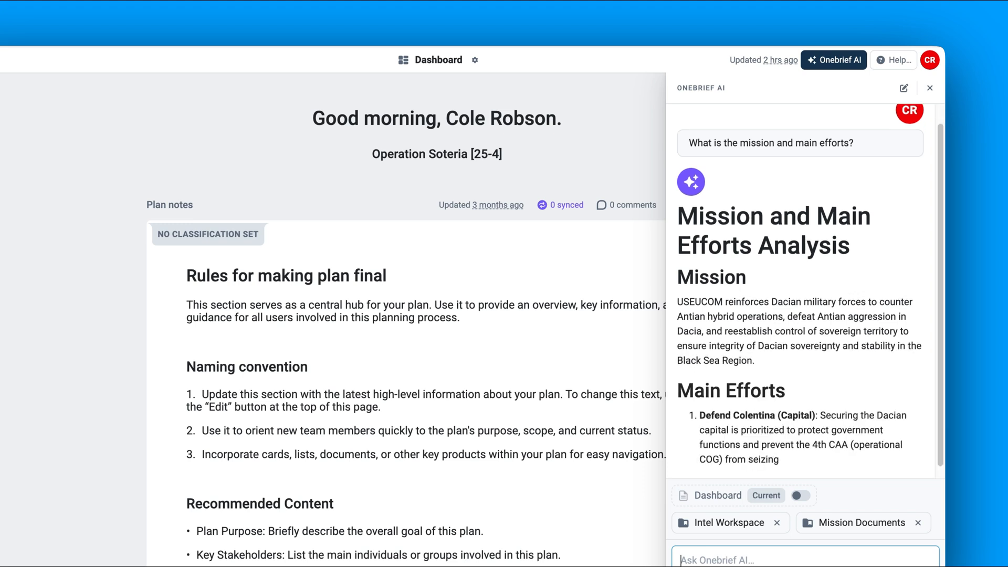
{"action": "scroll", "scroll_direction": "down", "scroll_amount": 3}
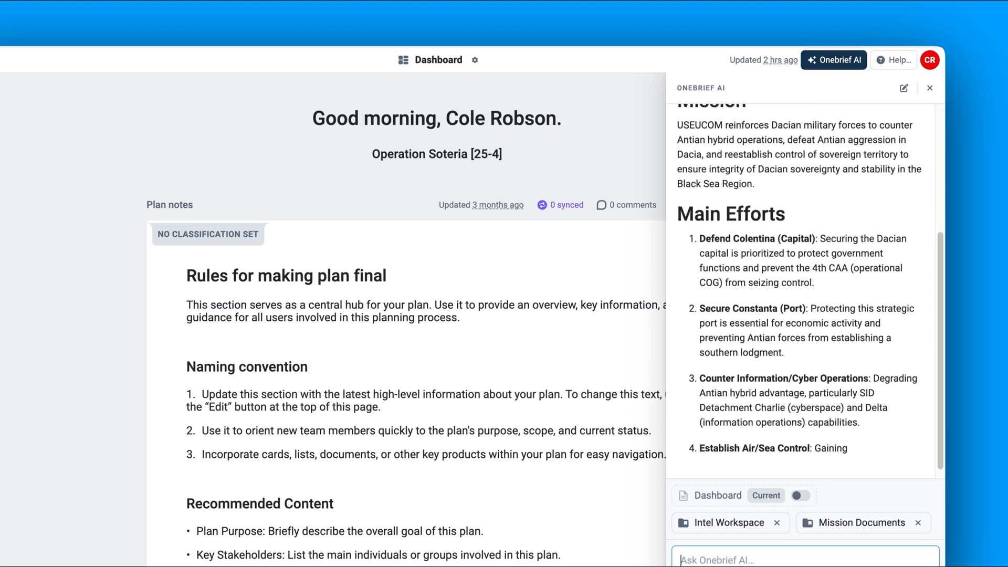
{"action": "scroll", "scroll_direction": "down", "scroll_amount": 3}
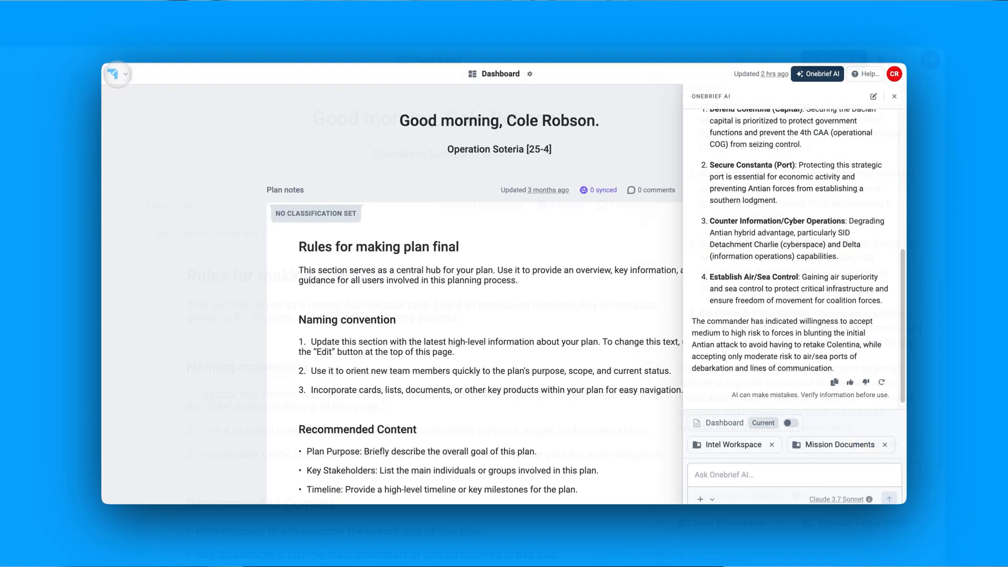
Attach Maritime Workspace and ask what the maritime section is missing according to JP 5
{"action": "left_click", "coordinate": [112, 74]}
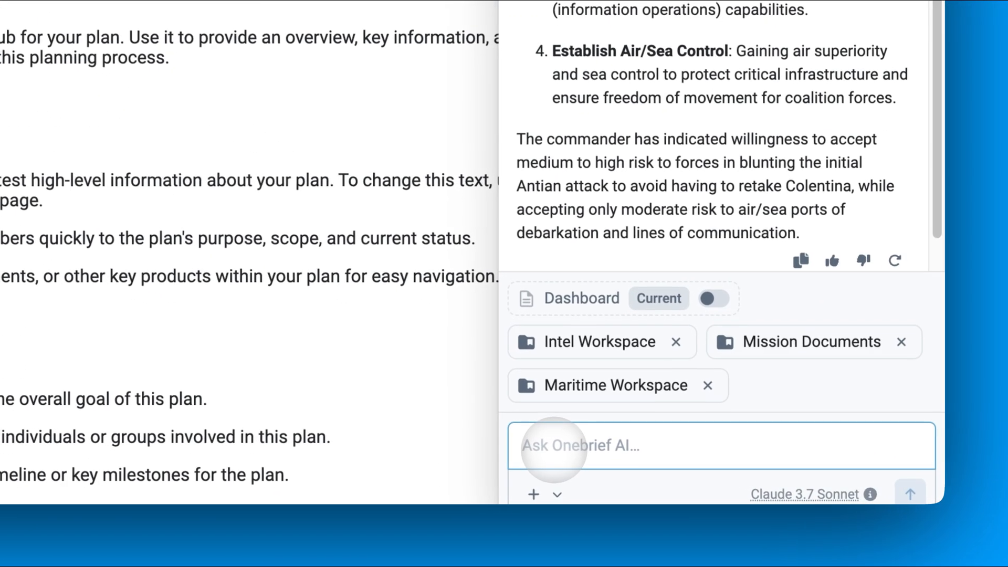
{"action": "type", "text": "What"}
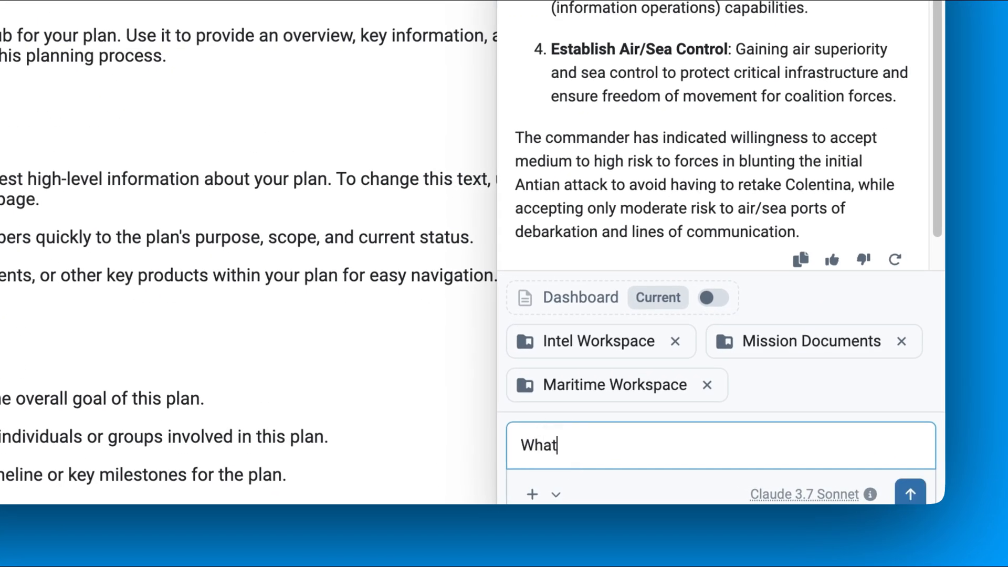
{"action": "type", "text": "is missing from the maritime section according to the J"}
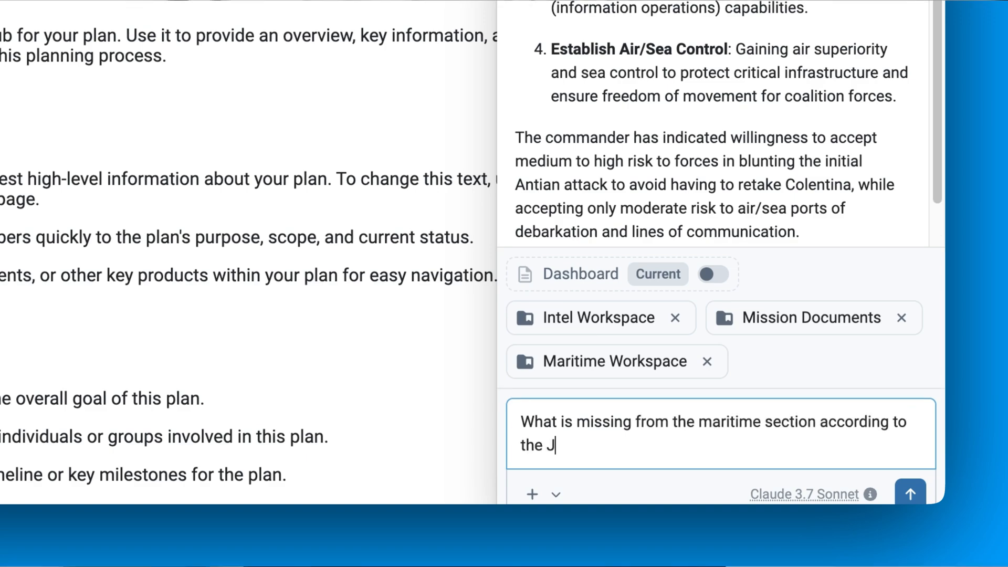
{"action": "left_click", "coordinate": [910, 493]}
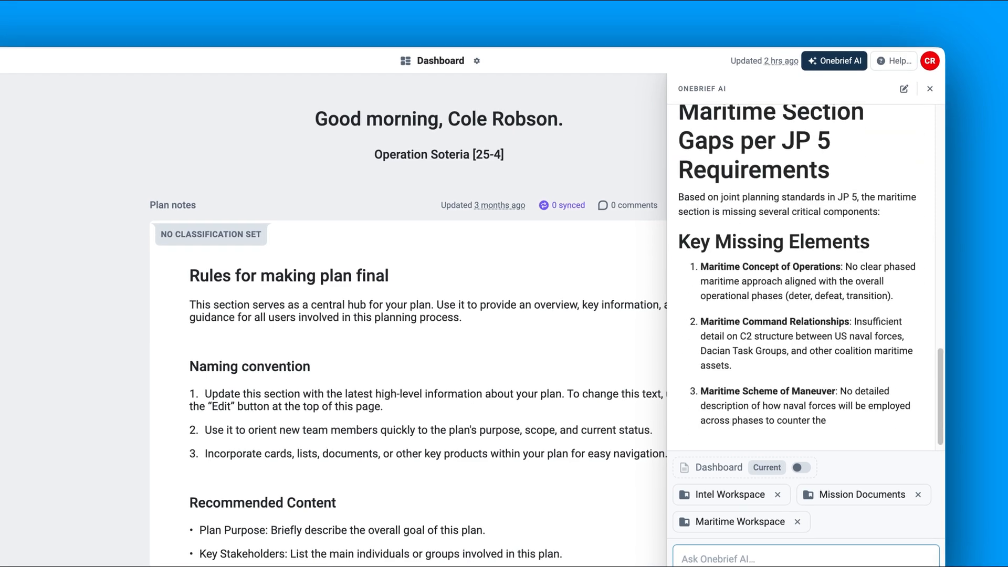
{"action": "scroll", "scroll_direction": "down", "scroll_amount": 3}
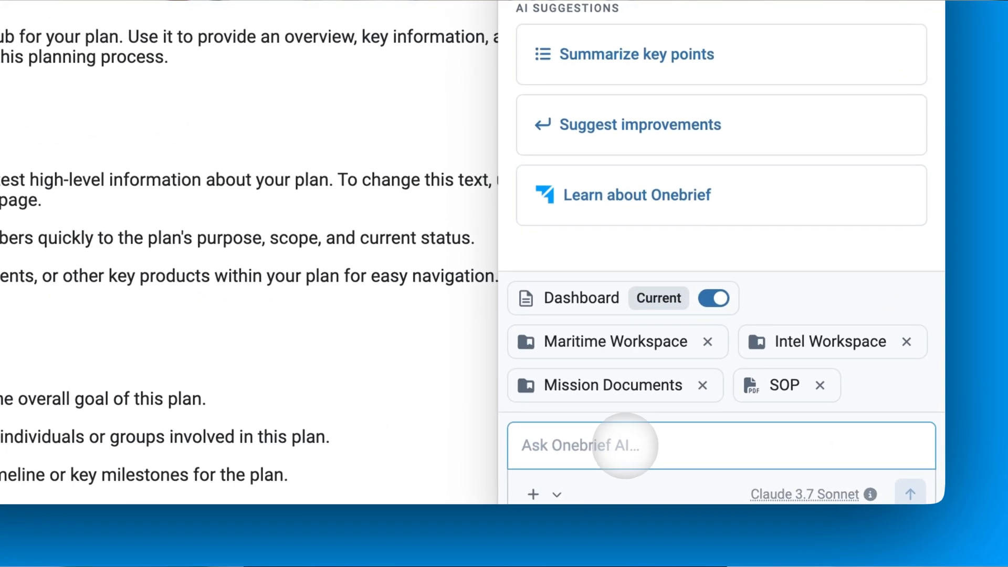
Ask 'Given the SOP and what is missing from the Maritime Workspace, please create 3 cards on Risk.'
{"action": "type", "text": "Given the"}
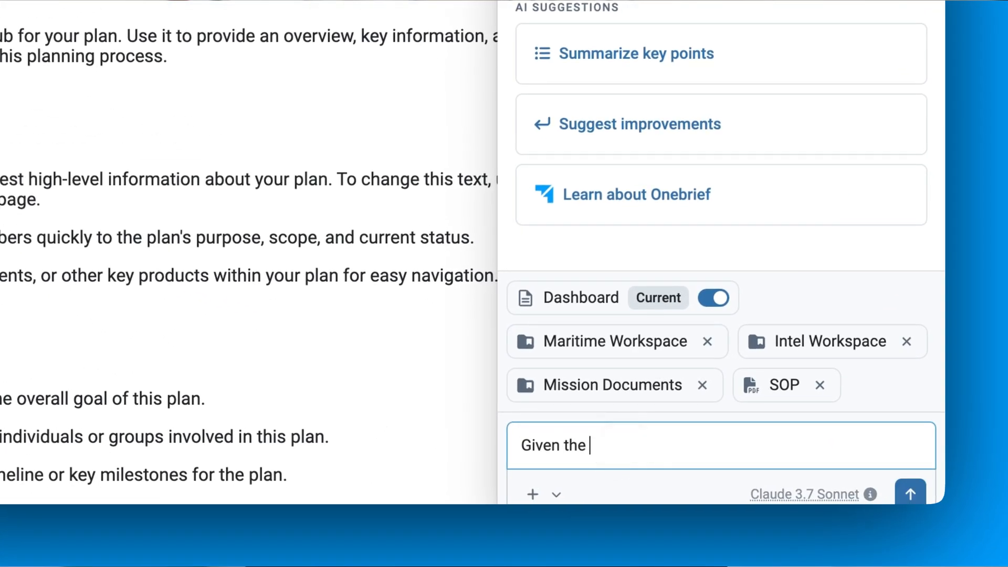
{"action": "type", "text": "SOP and w"}
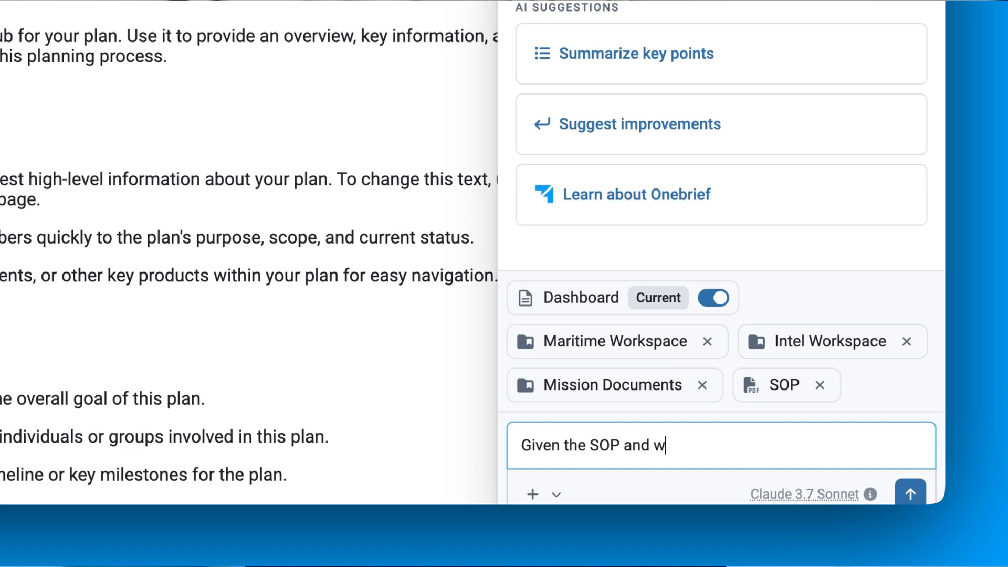
{"action": "type", "text": "hat is missi"}
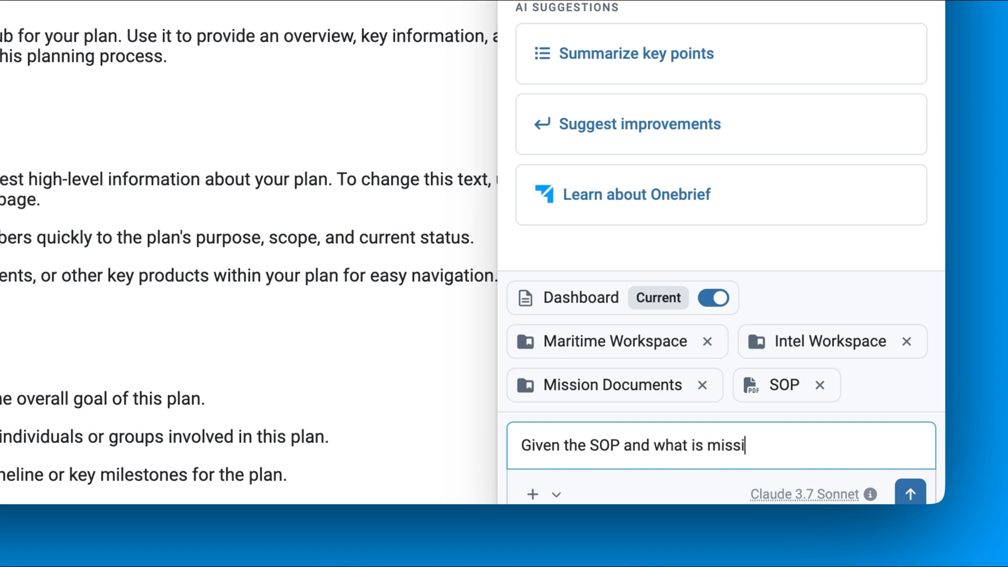
{"action": "type", "text": "ng from the Maritime Workspace, please create 3 cards on Ri"}
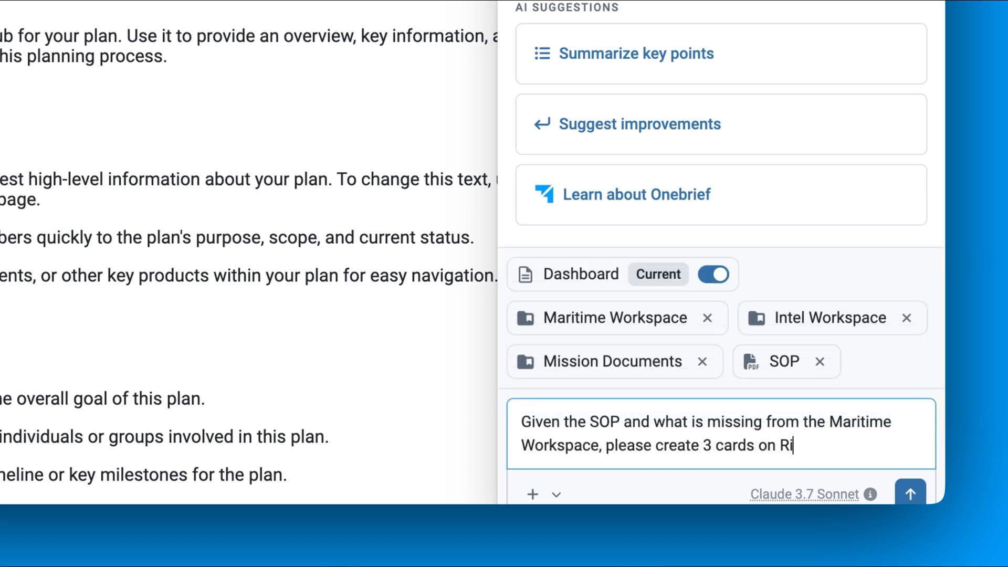
{"action": "type", "text": "sk."}
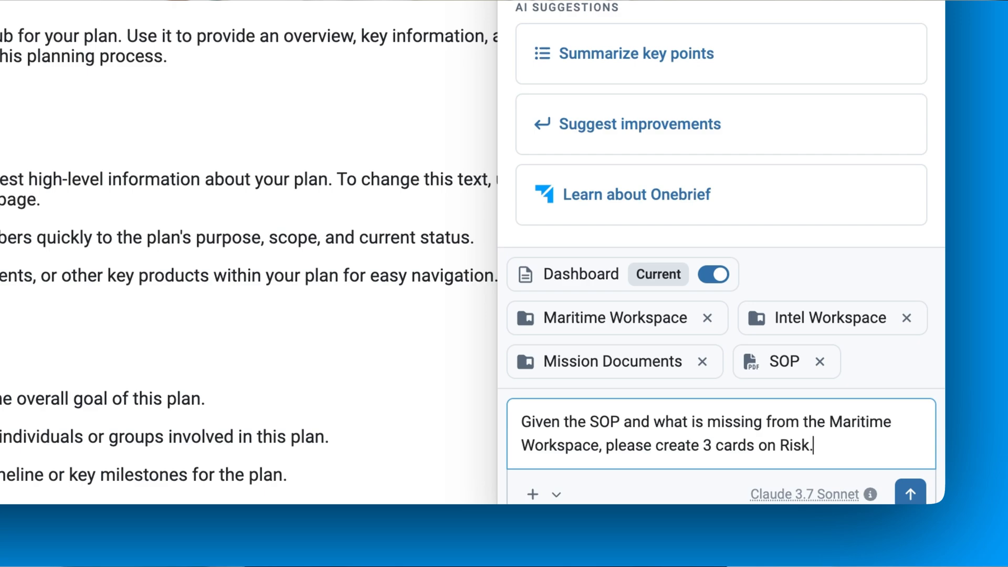
{"action": "left_click", "coordinate": [910, 494]}
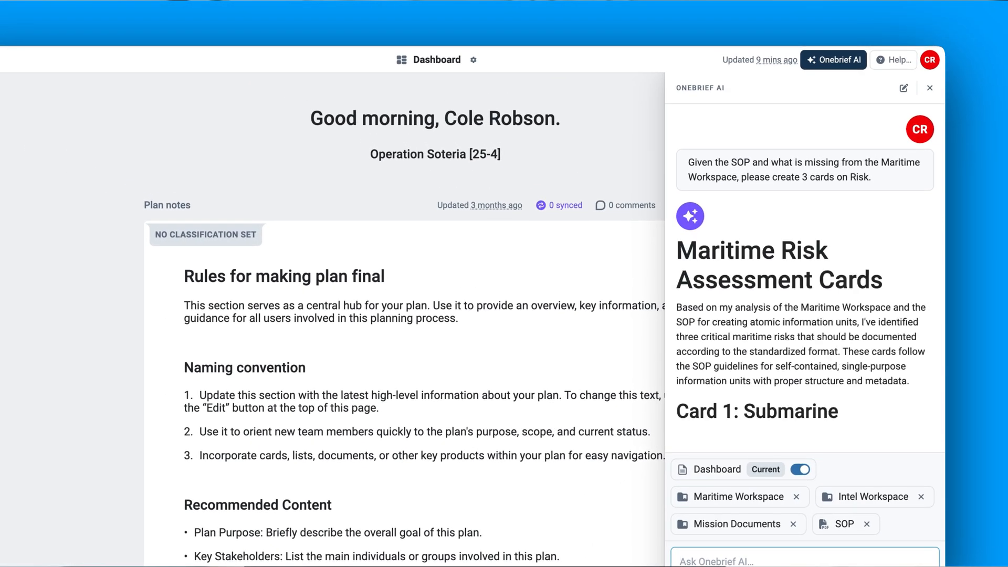
Scroll through the three risk cards: submarine threat, GOPLAT vulnerability, amphibious threat to Constanta
{"action": "scroll", "scroll_direction": "down", "scroll_amount": 3}
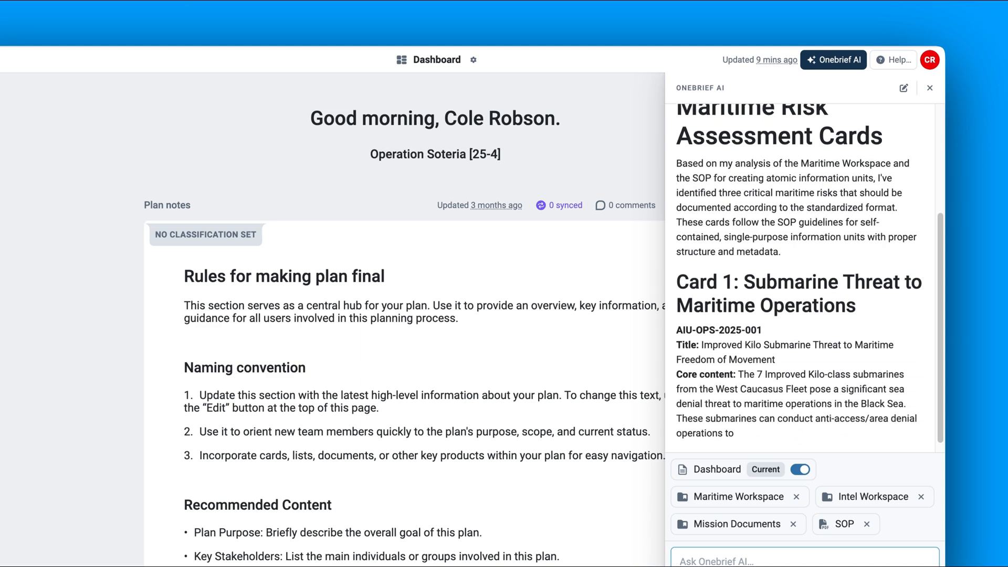
{"action": "scroll", "scroll_direction": "down", "scroll_amount": 3}
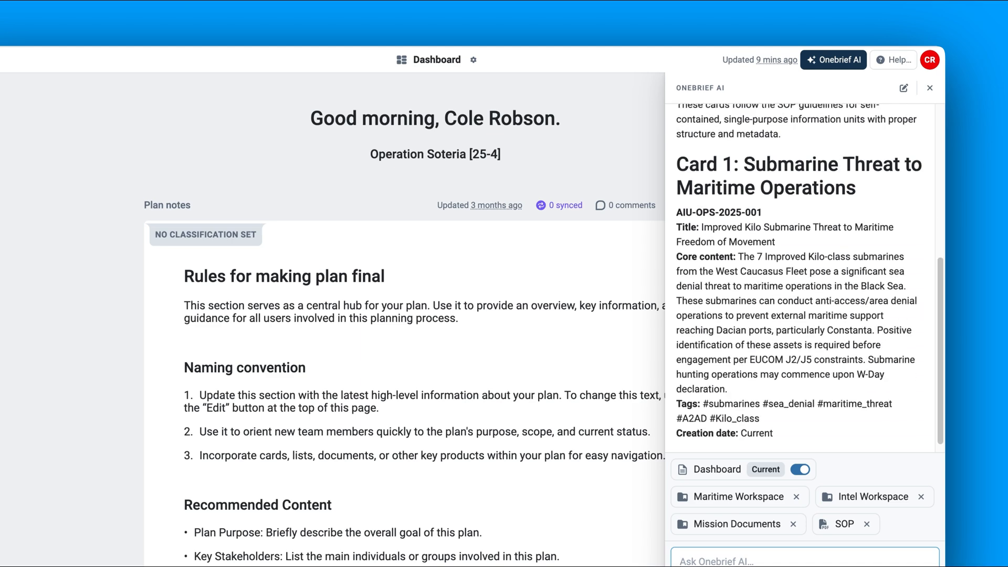
{"action": "scroll", "scroll_direction": "down", "scroll_amount": 3}
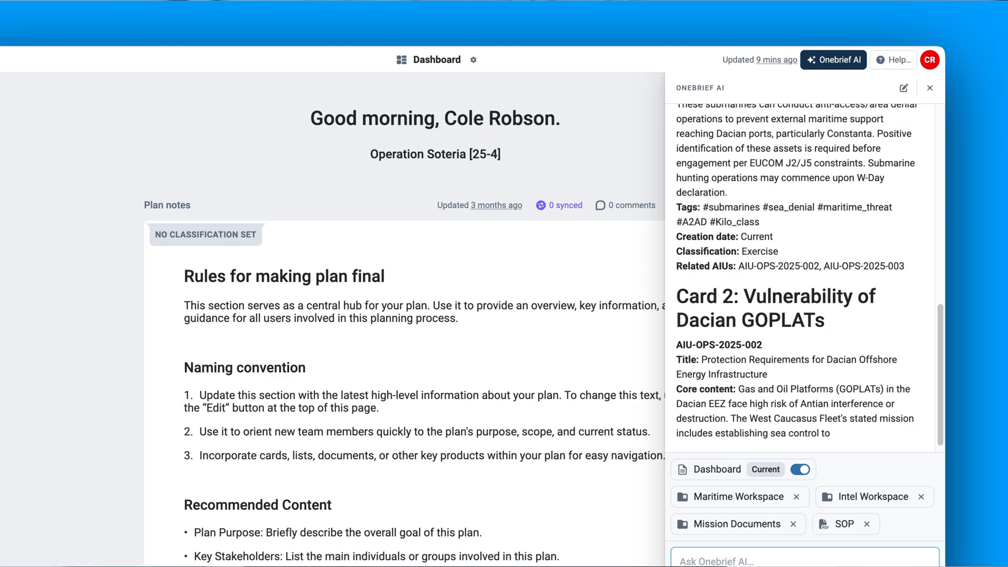
{"action": "scroll", "scroll_direction": "down", "scroll_amount": 3}
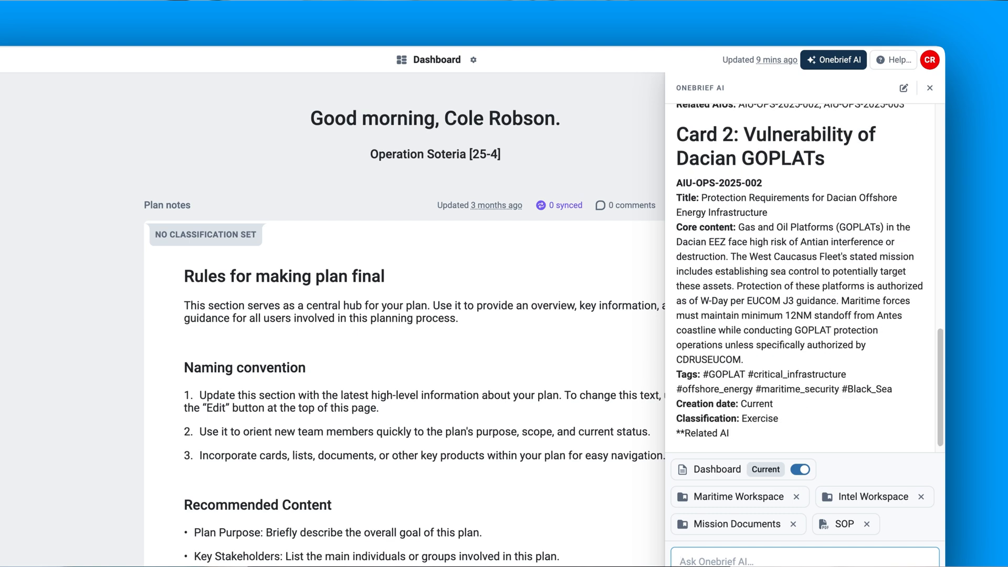
{"action": "scroll", "scroll_direction": "down", "scroll_amount": 3}
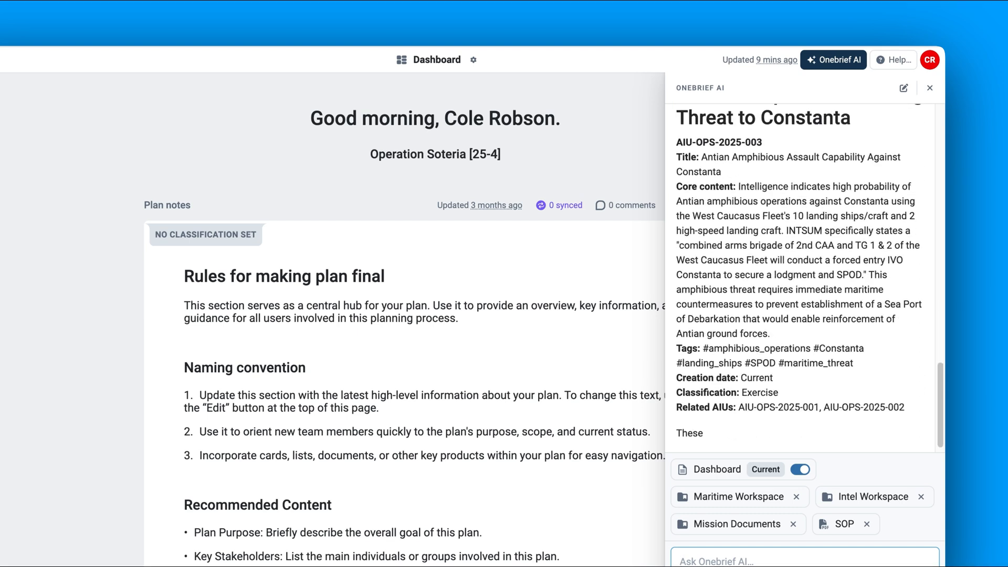
{"action": "scroll", "scroll_direction": "down", "scroll_amount": 3}
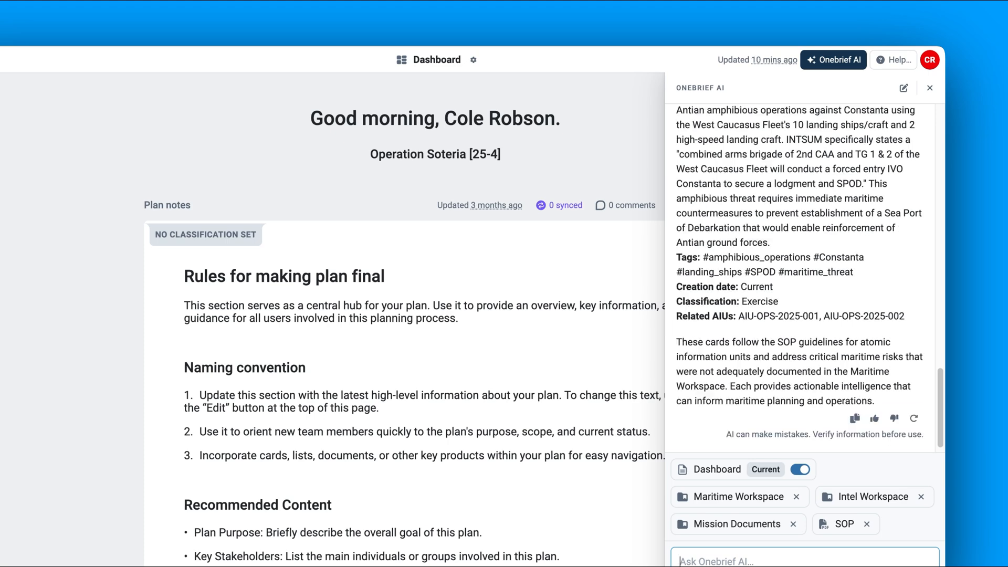